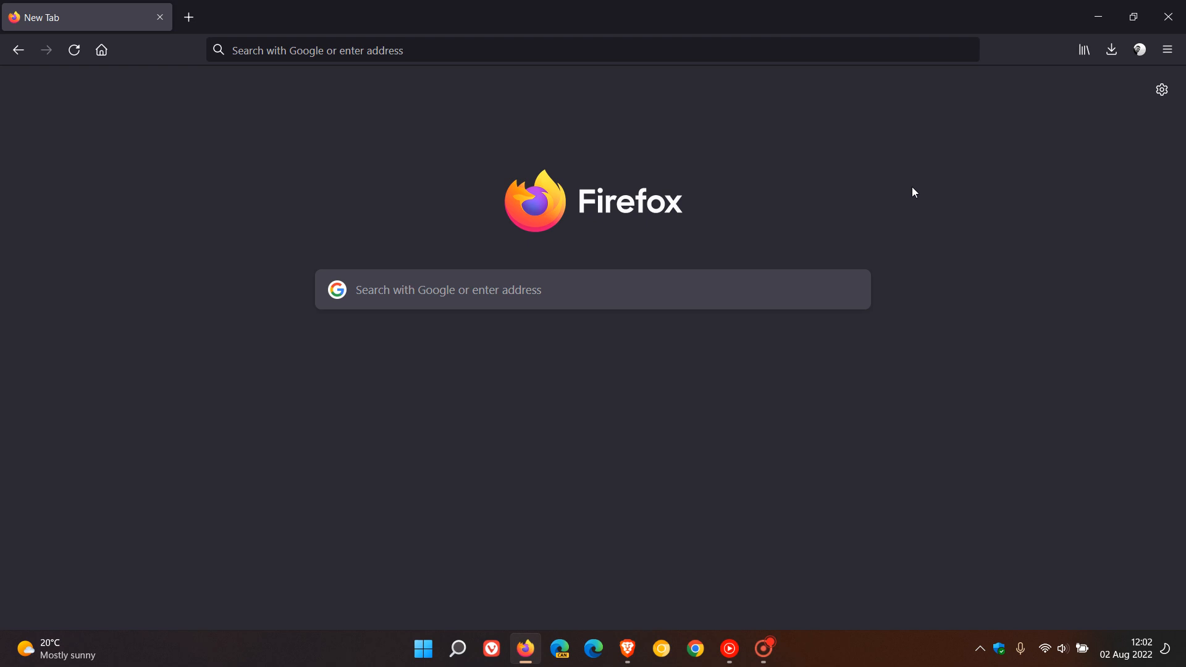
mouse_move(821, 148)
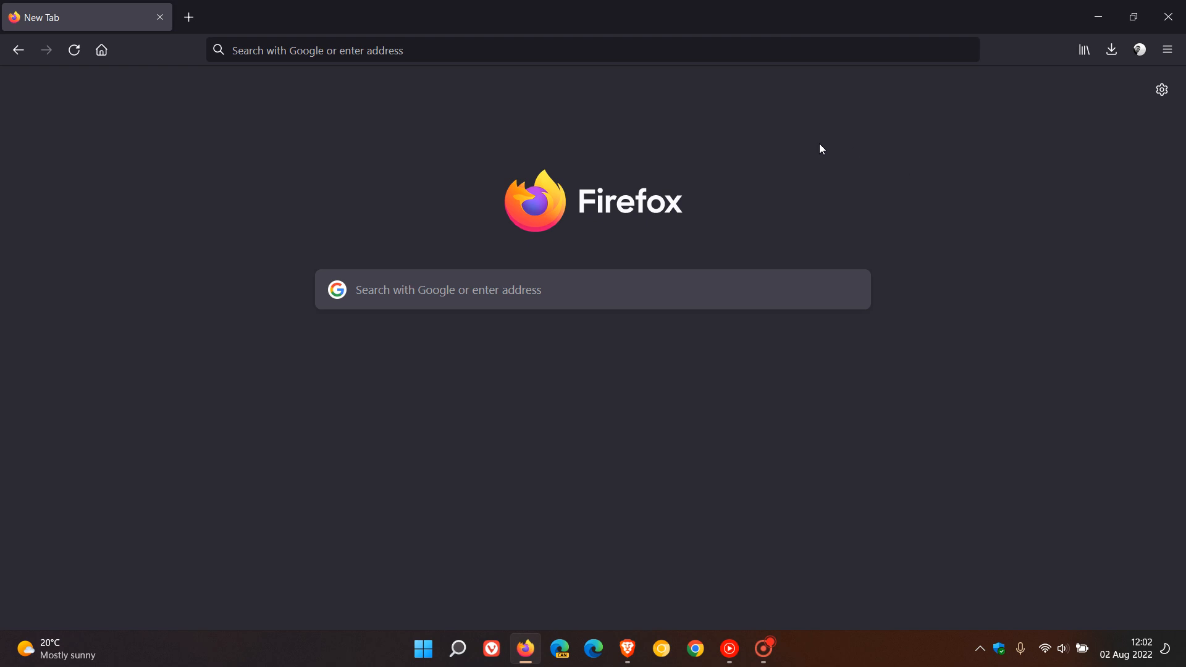
mouse_move(924, 234)
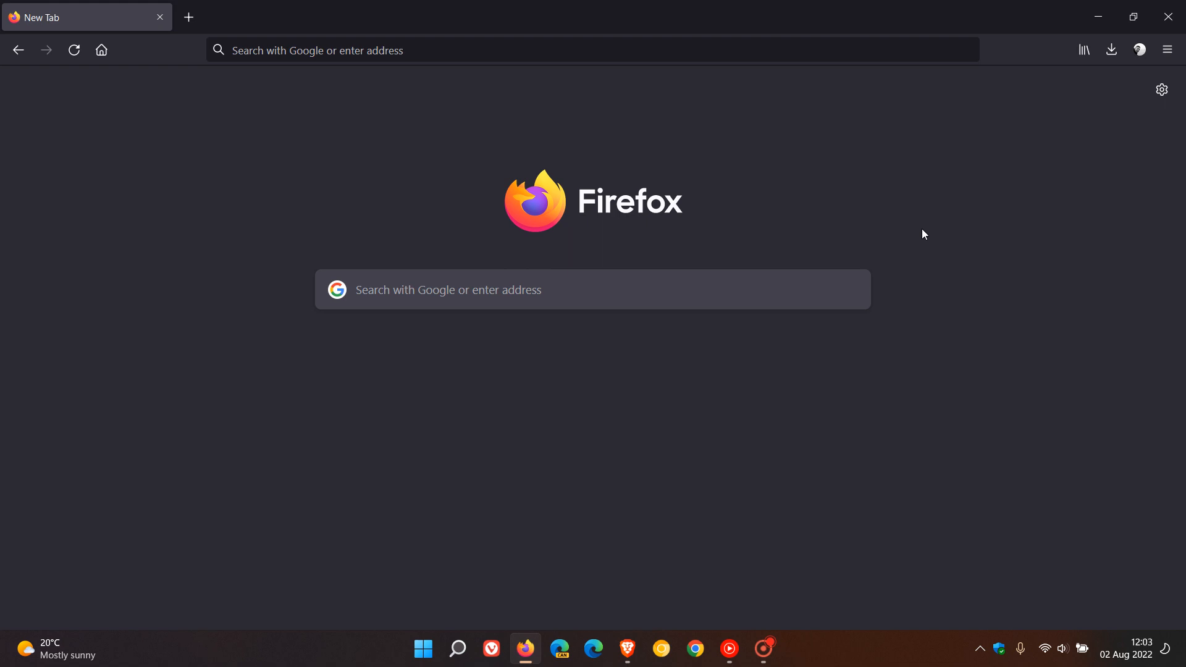
mouse_move(978, 195)
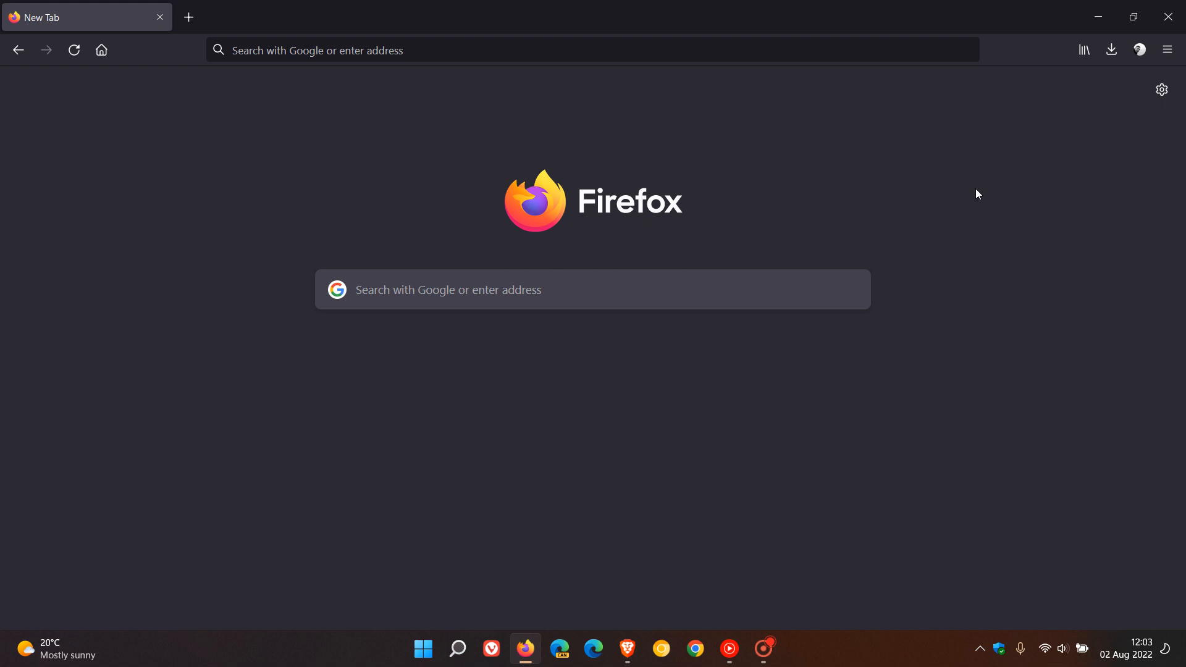
mouse_move(1016, 188)
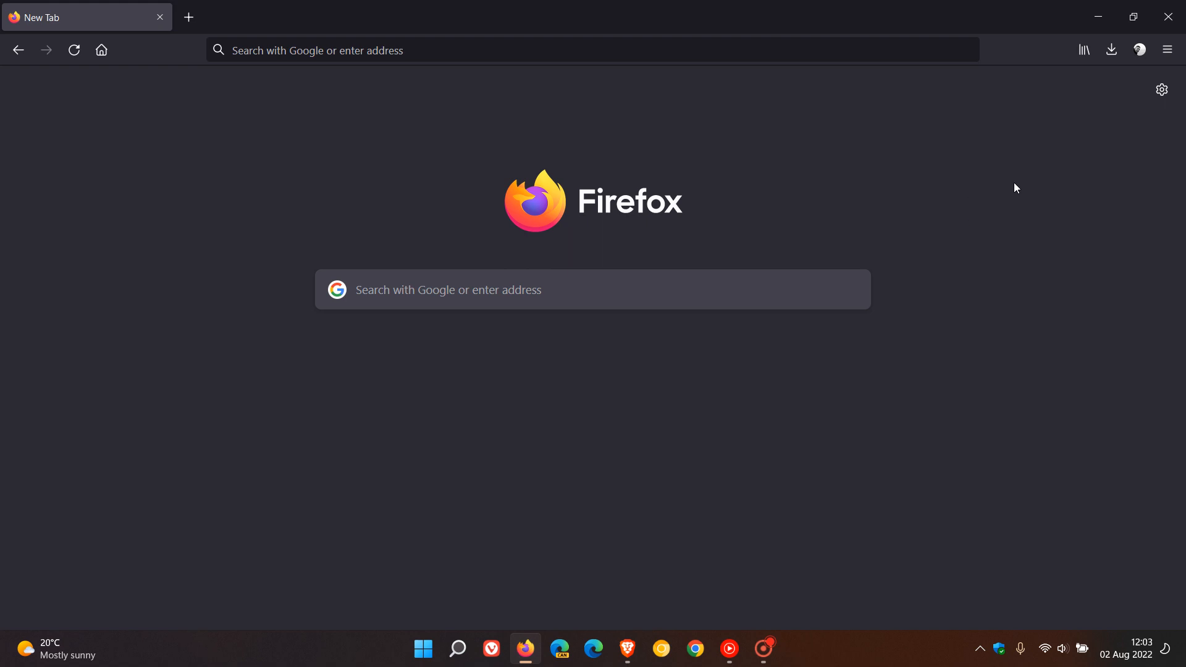
mouse_move(983, 212)
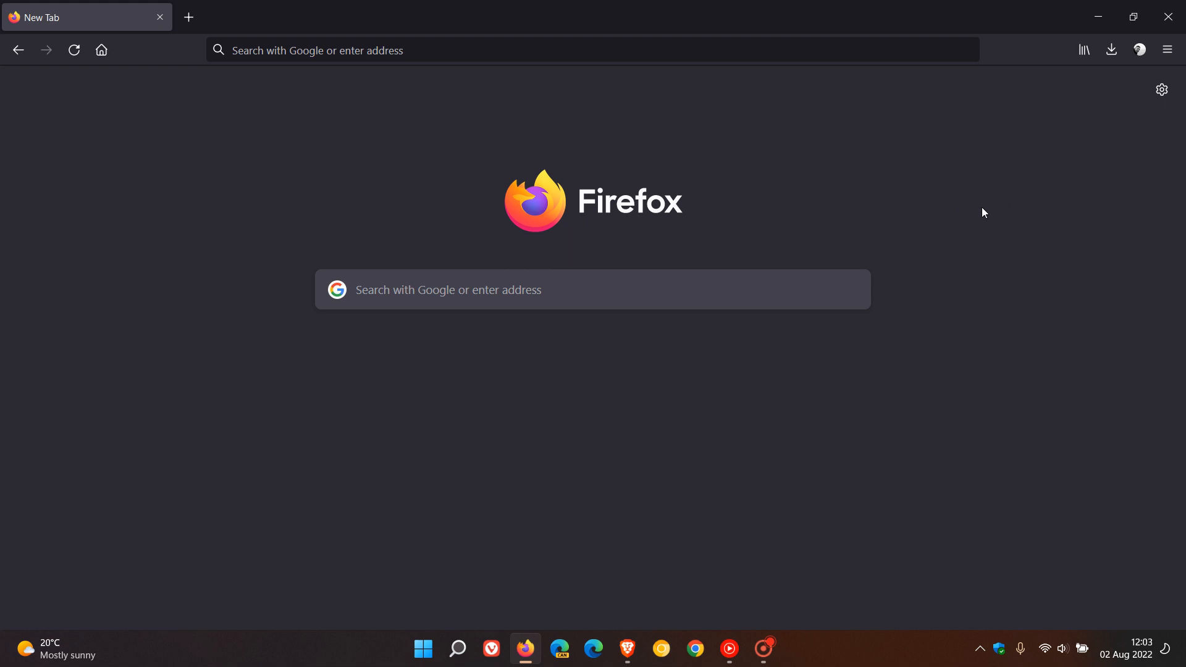
mouse_move(978, 231)
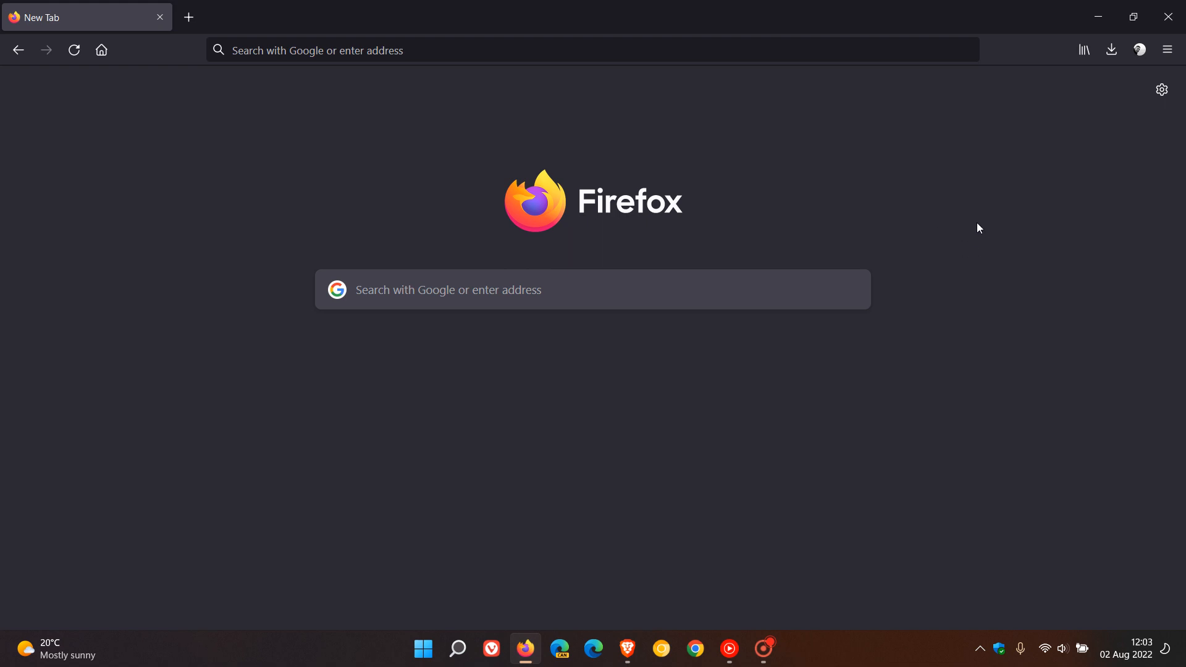
mouse_move(971, 231)
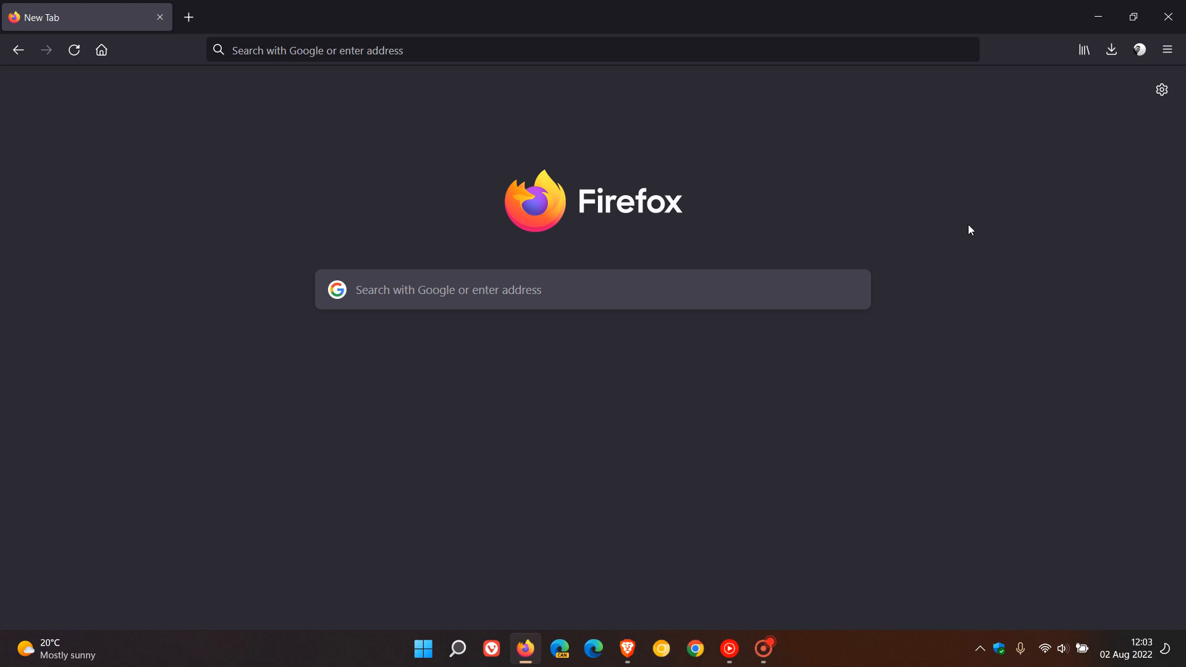
mouse_move(1001, 183)
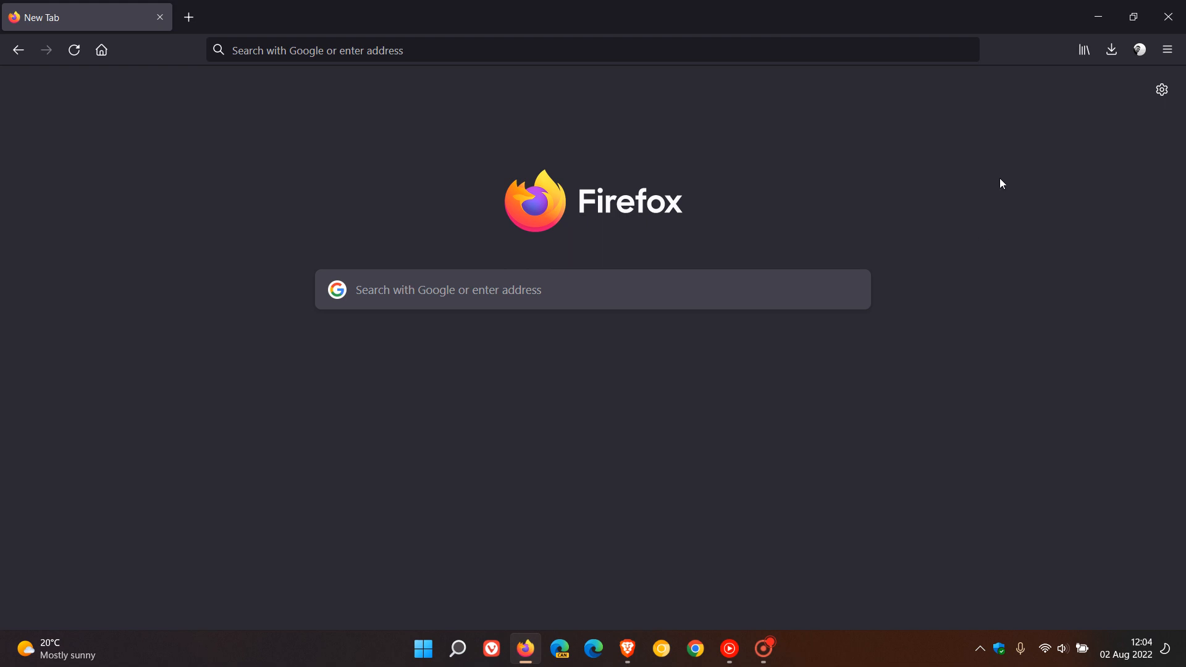
mouse_move(993, 199)
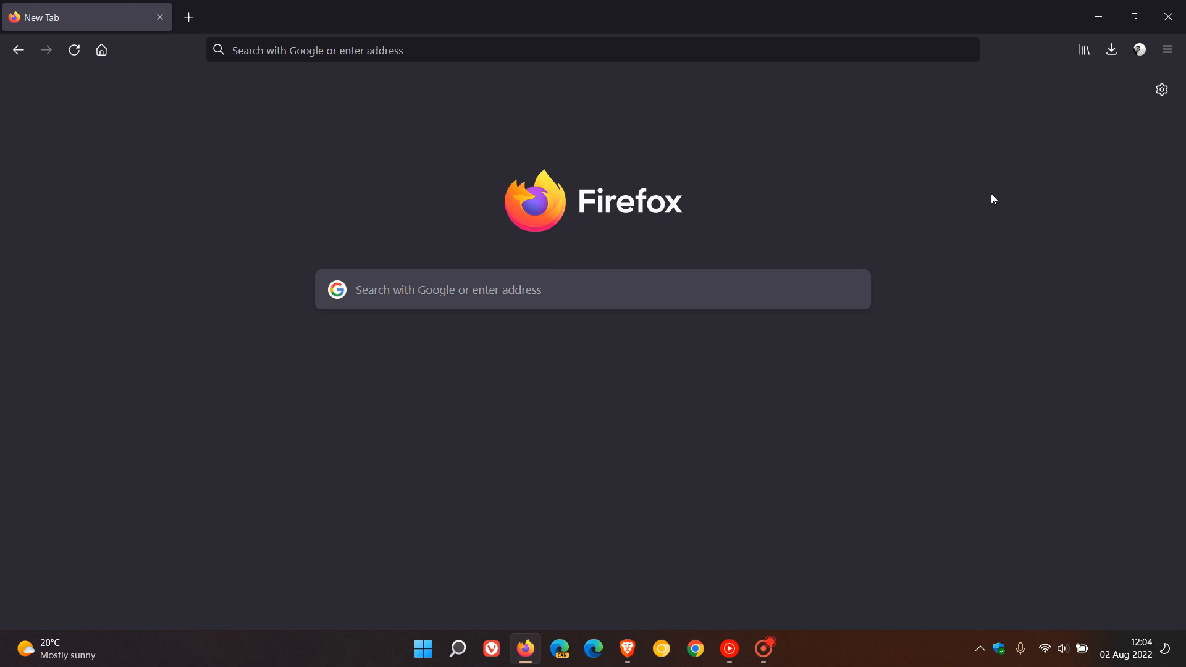
mouse_move(975, 216)
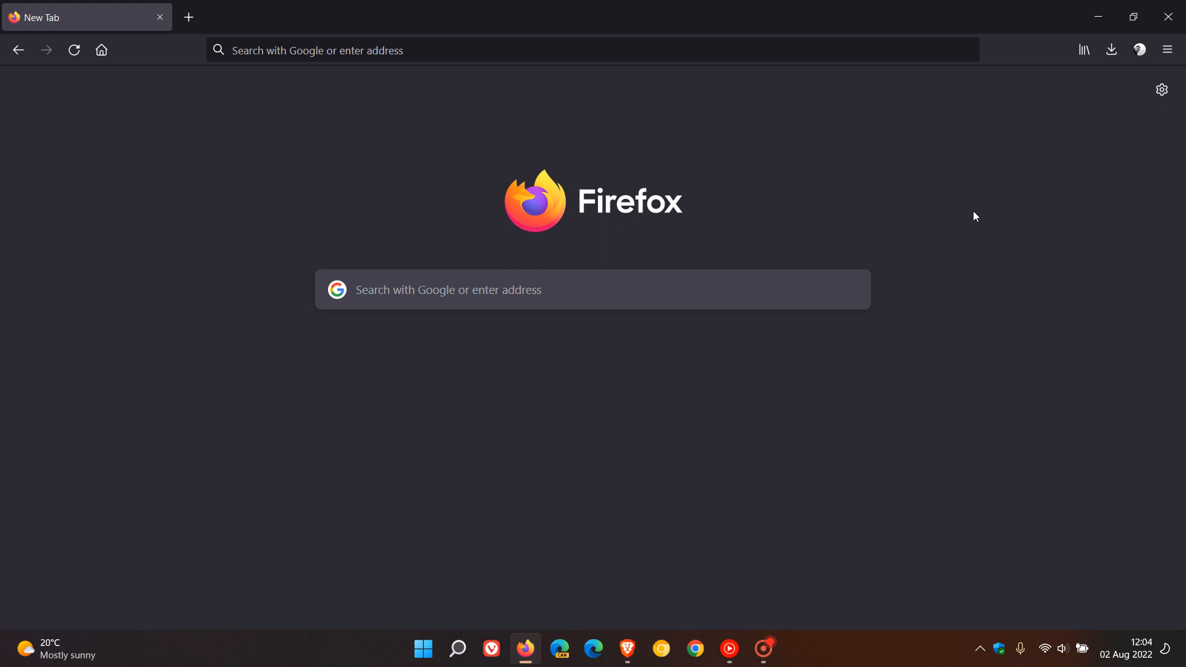
mouse_move(975, 221)
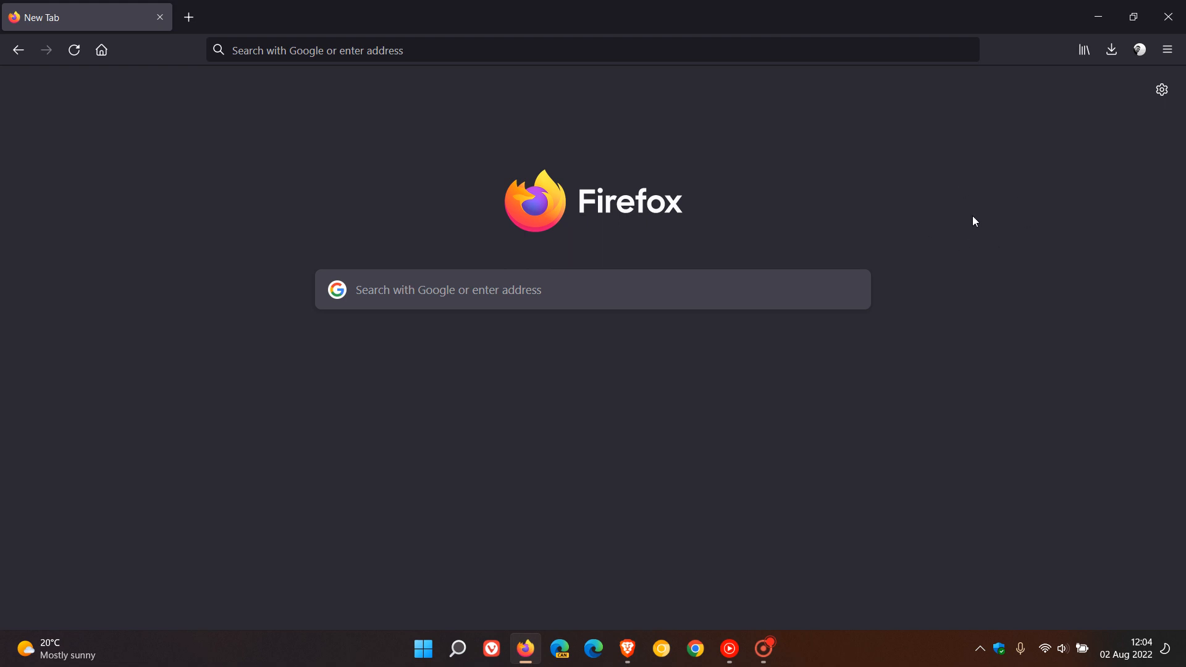
mouse_move(981, 219)
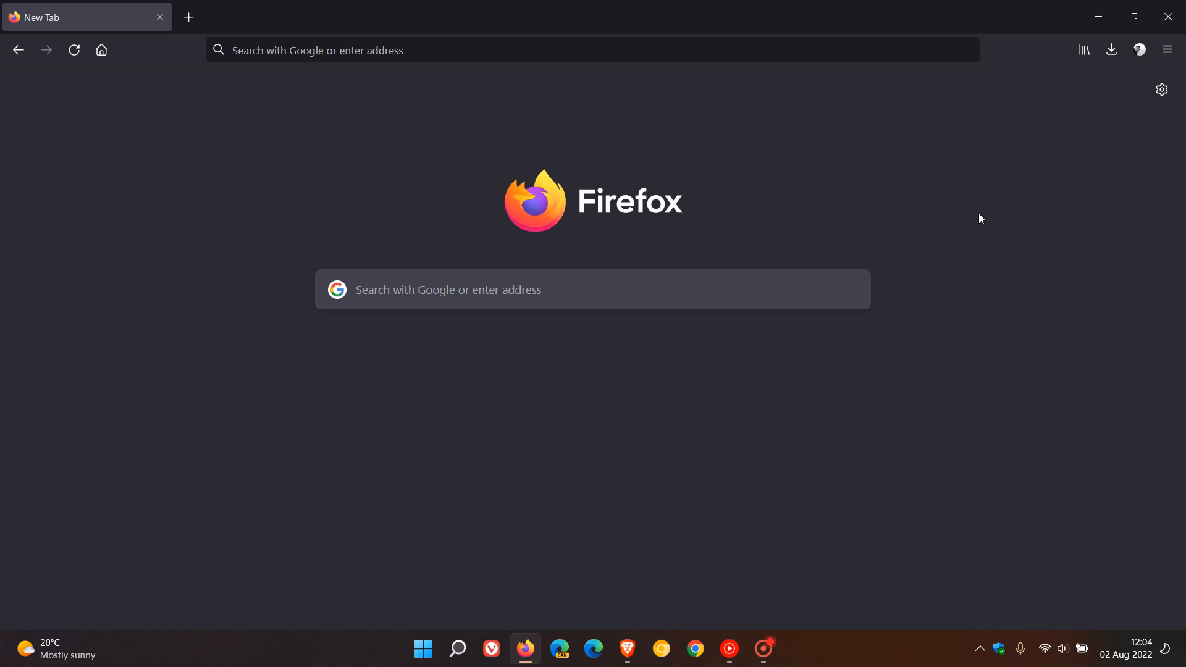
mouse_move(1155, 109)
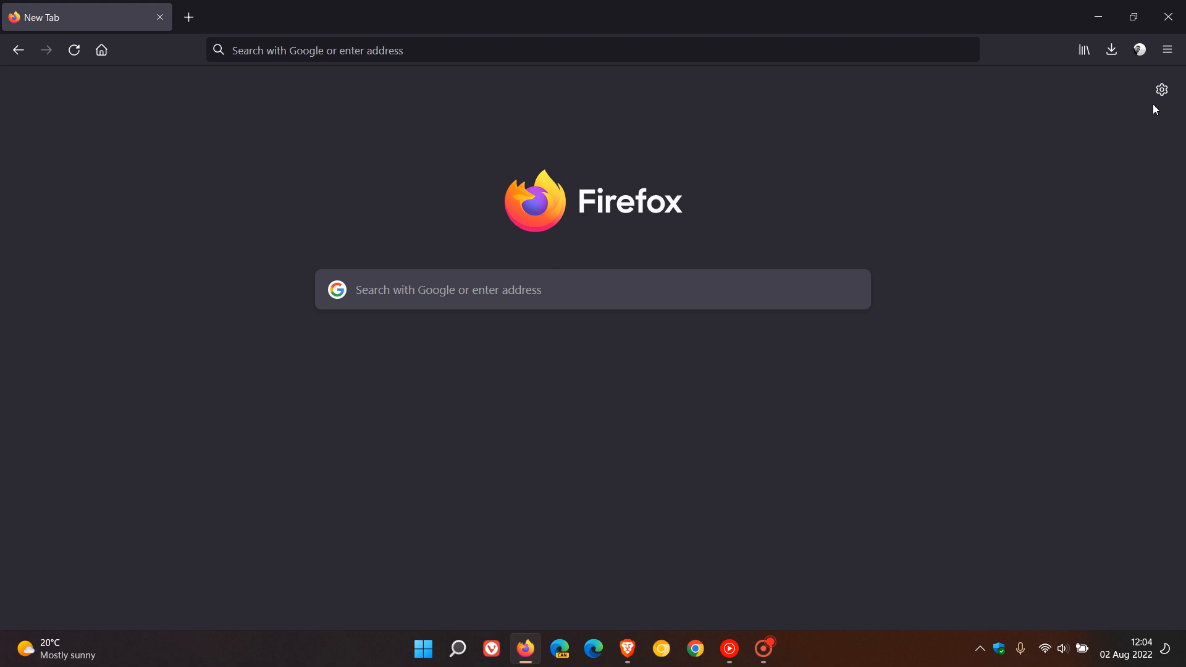
Step: Open Firefox Settings from the new tab panel and scroll down to Performance
click(1161, 89)
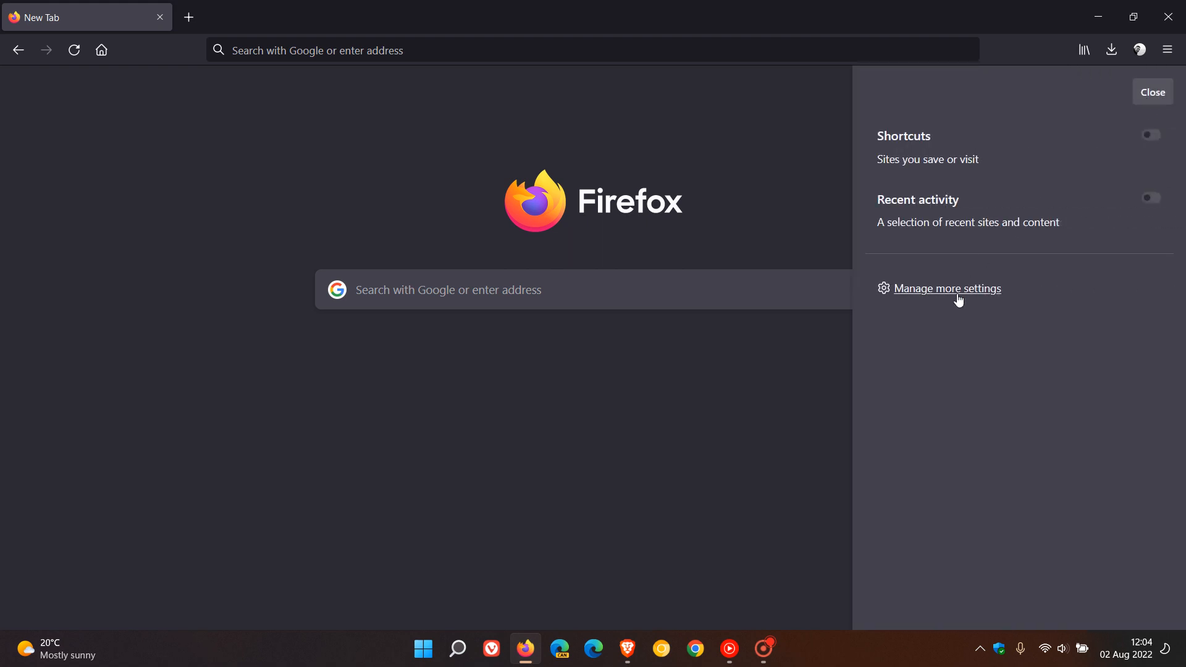
click(947, 288)
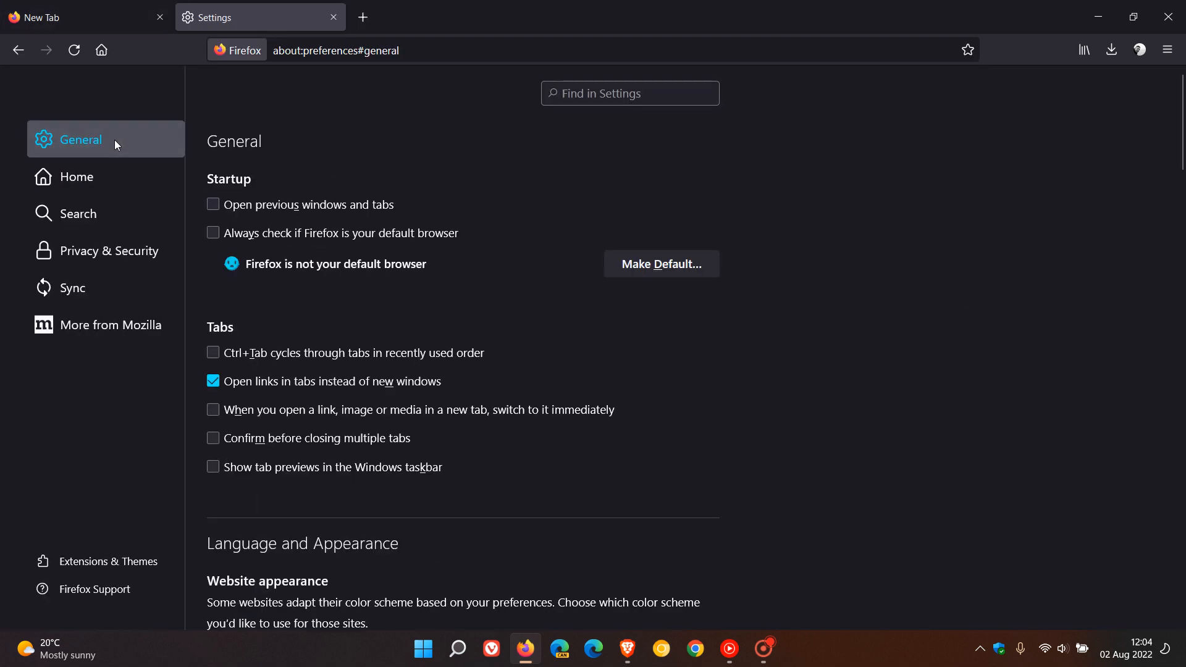
scroll(down, 3)
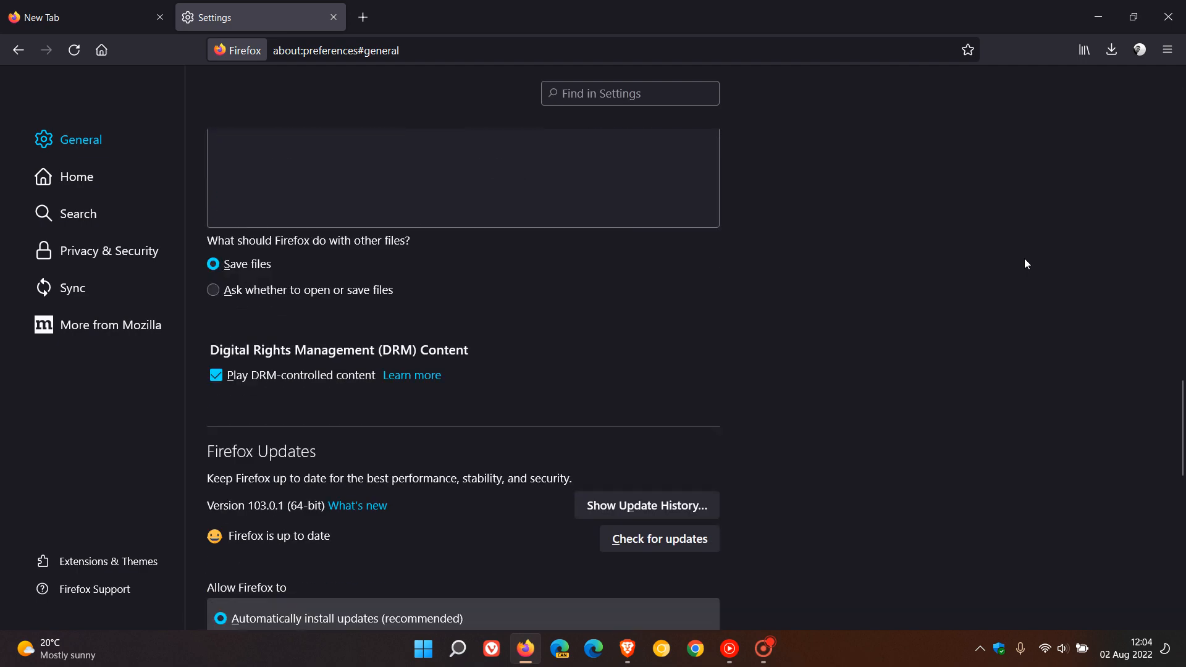
scroll(down, 3)
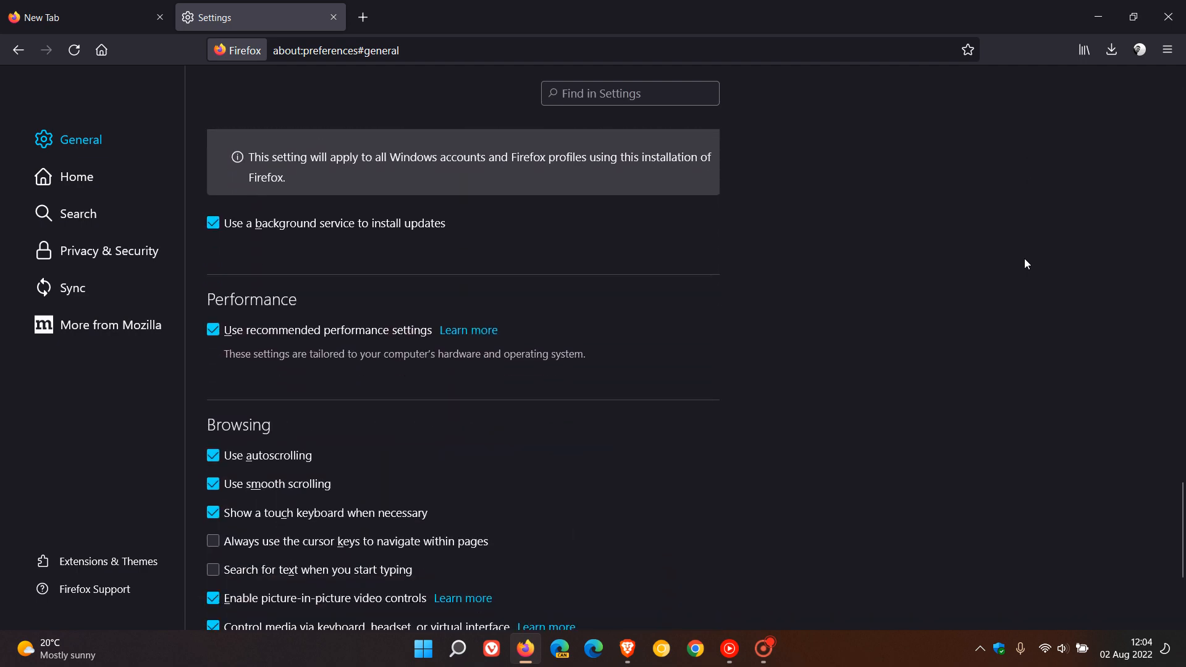
scroll(down, 3)
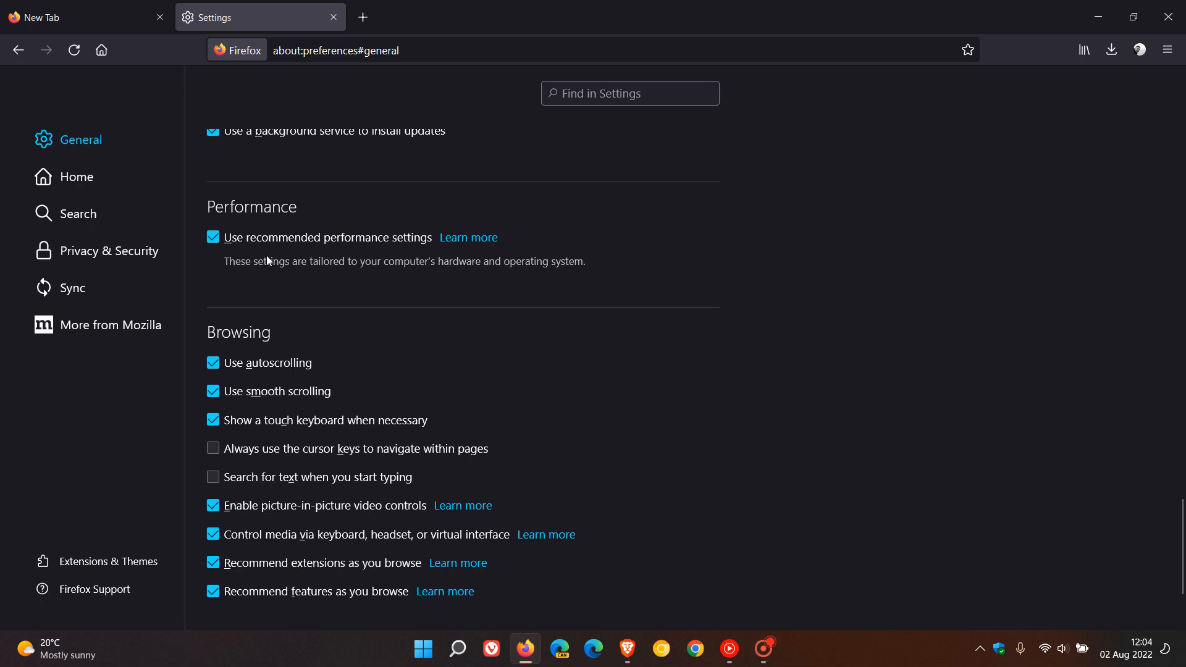
mouse_move(418, 256)
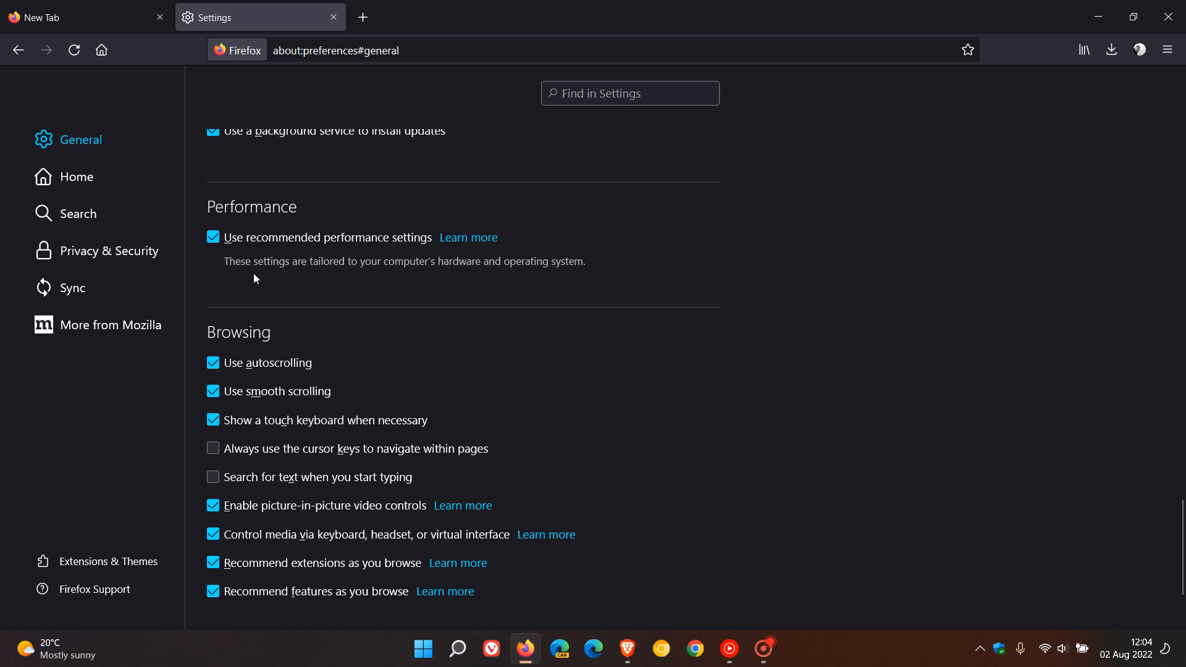
mouse_move(456, 281)
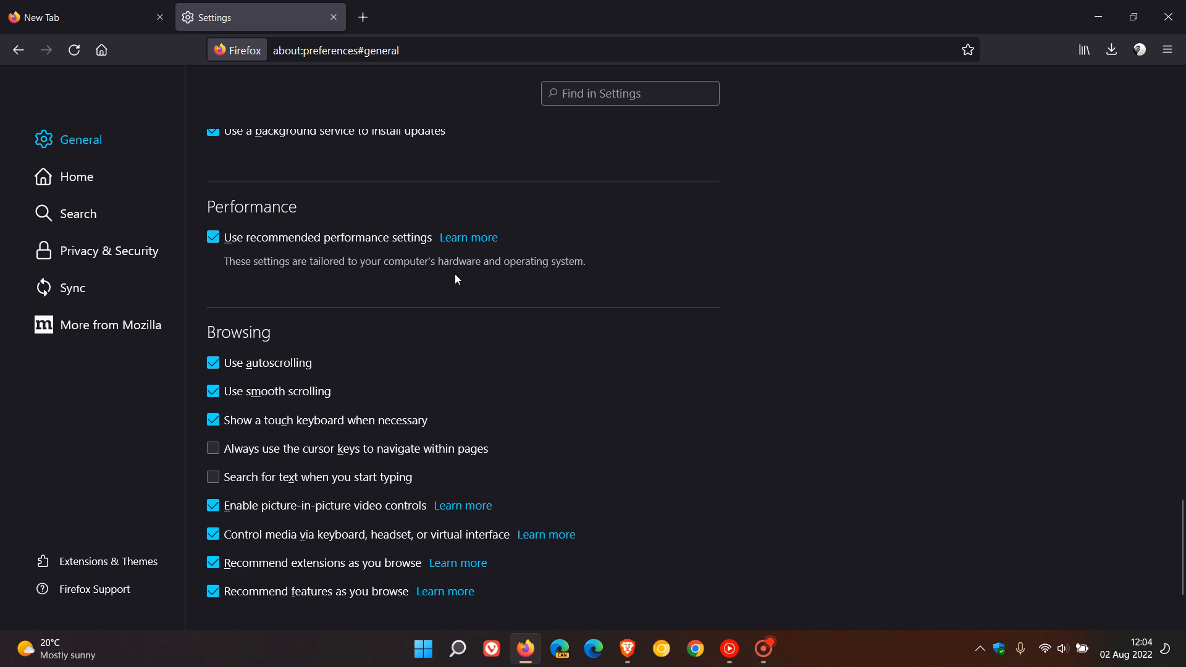
mouse_move(567, 283)
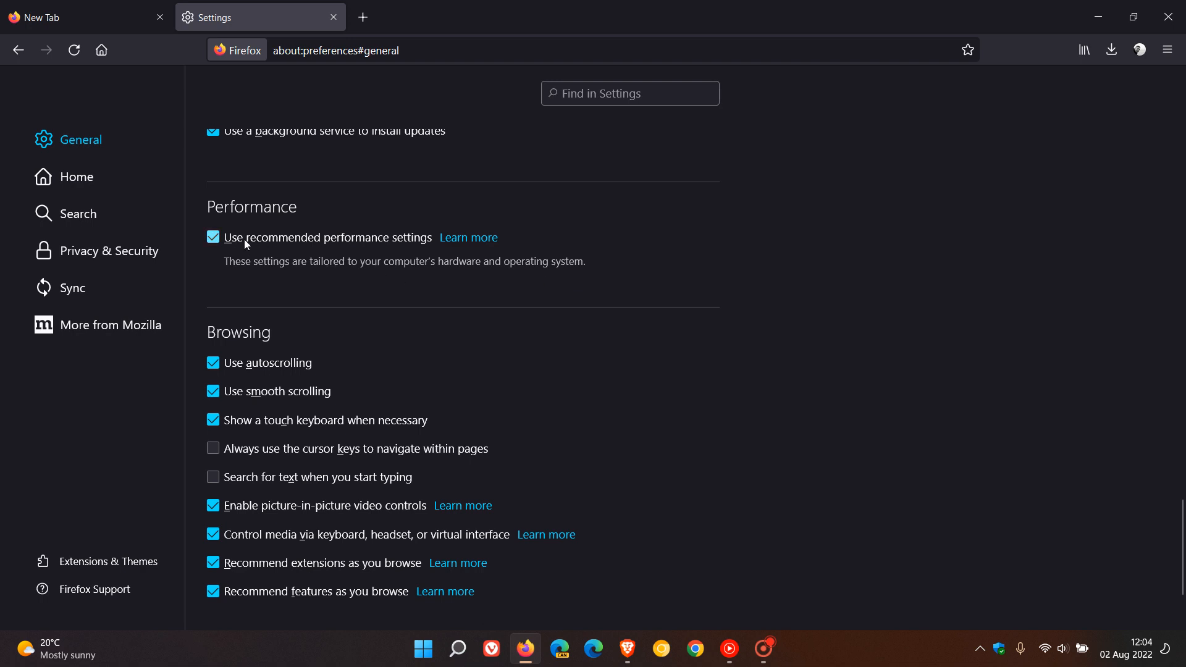
Step: Uncheck 'Use recommended performance settings' to reveal the hardware acceleration option
click(213, 237)
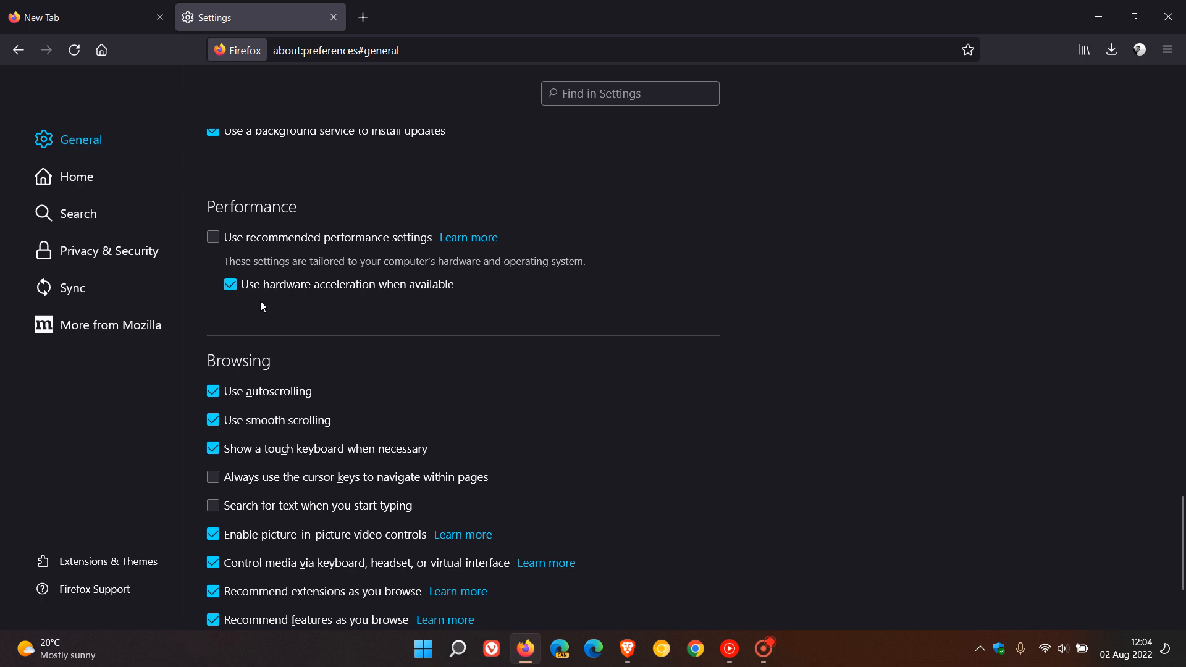
mouse_move(485, 309)
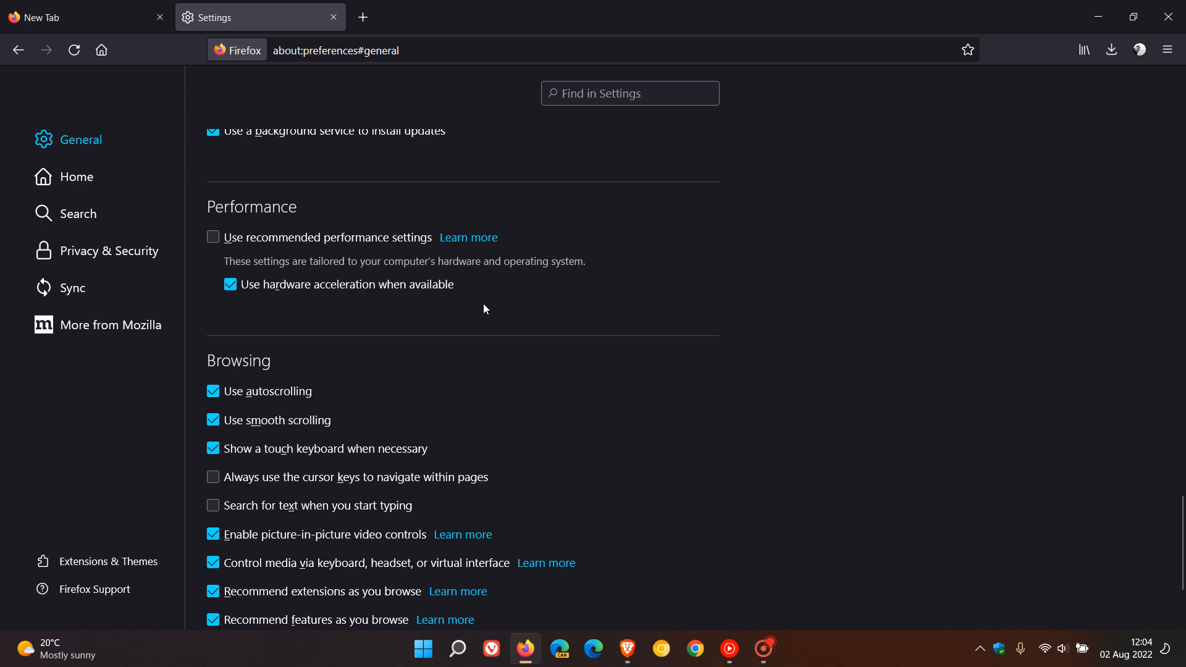
mouse_move(392, 307)
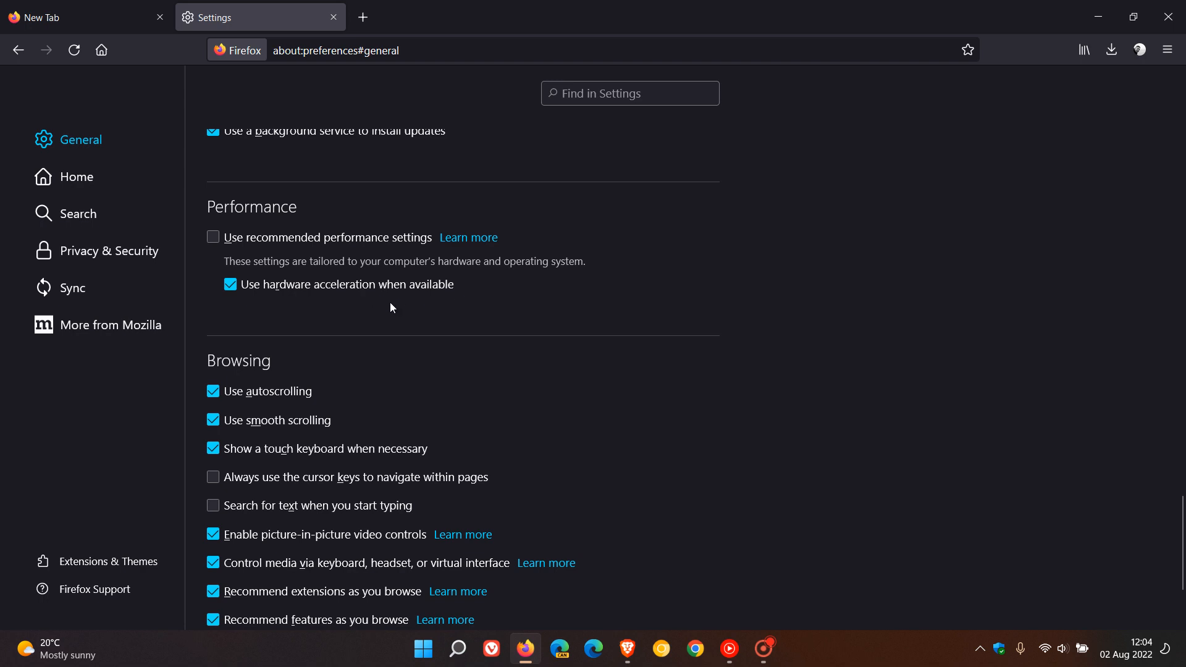
mouse_move(405, 312)
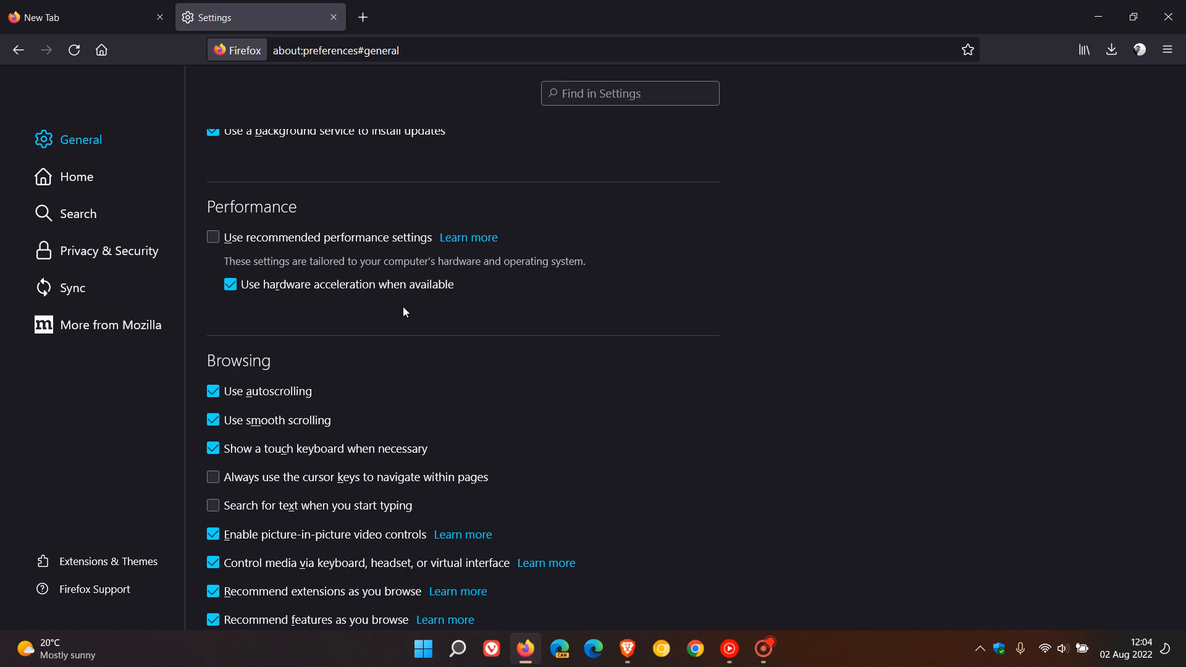
mouse_move(458, 305)
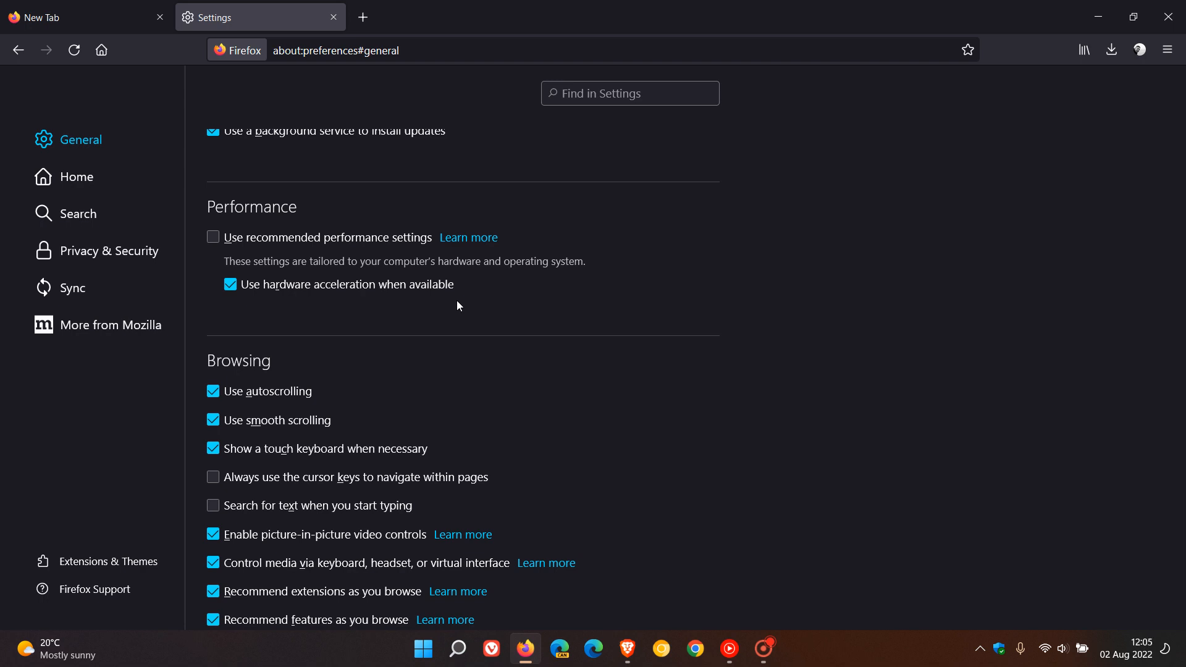
mouse_move(500, 311)
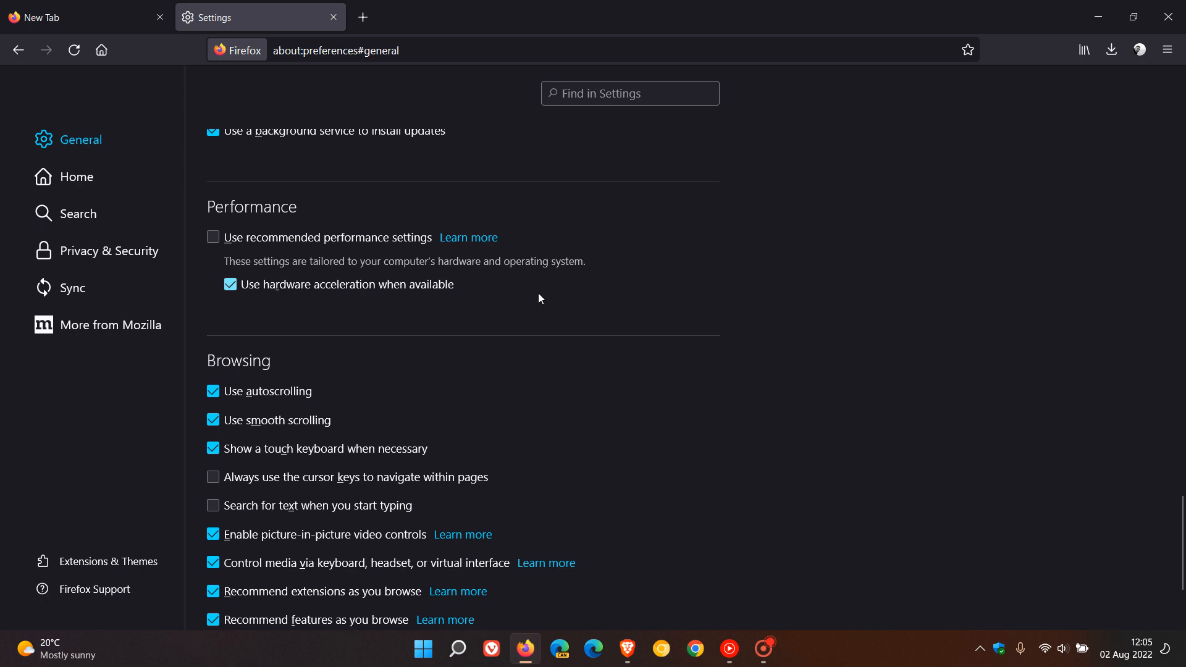
mouse_move(574, 323)
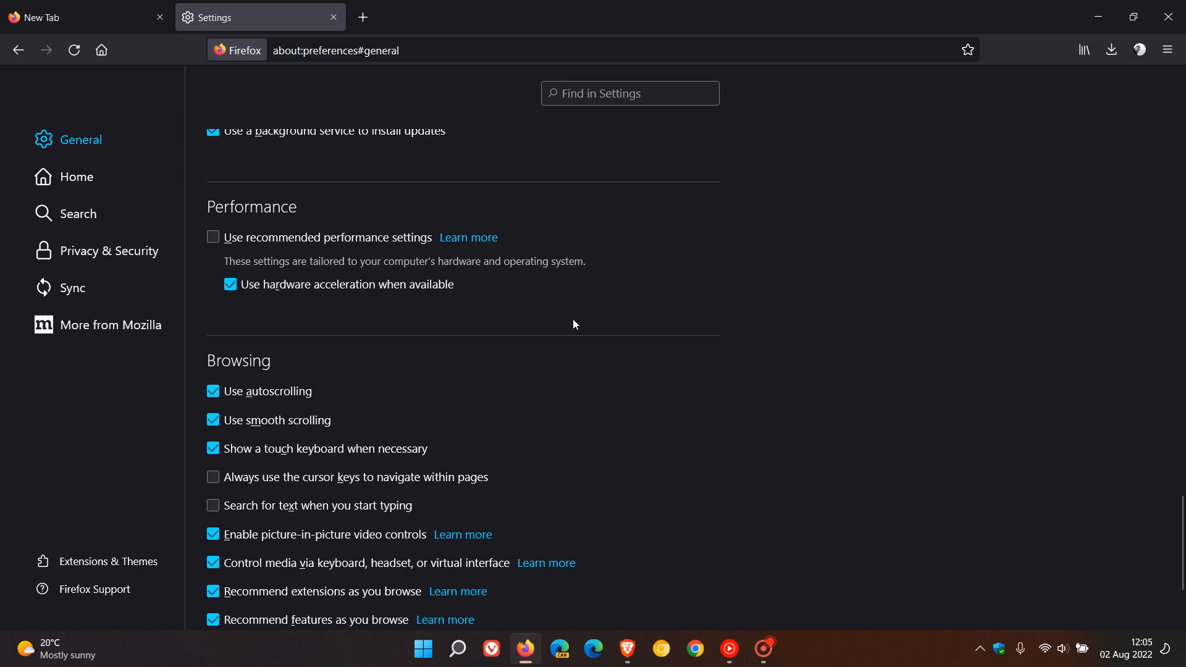
mouse_move(644, 323)
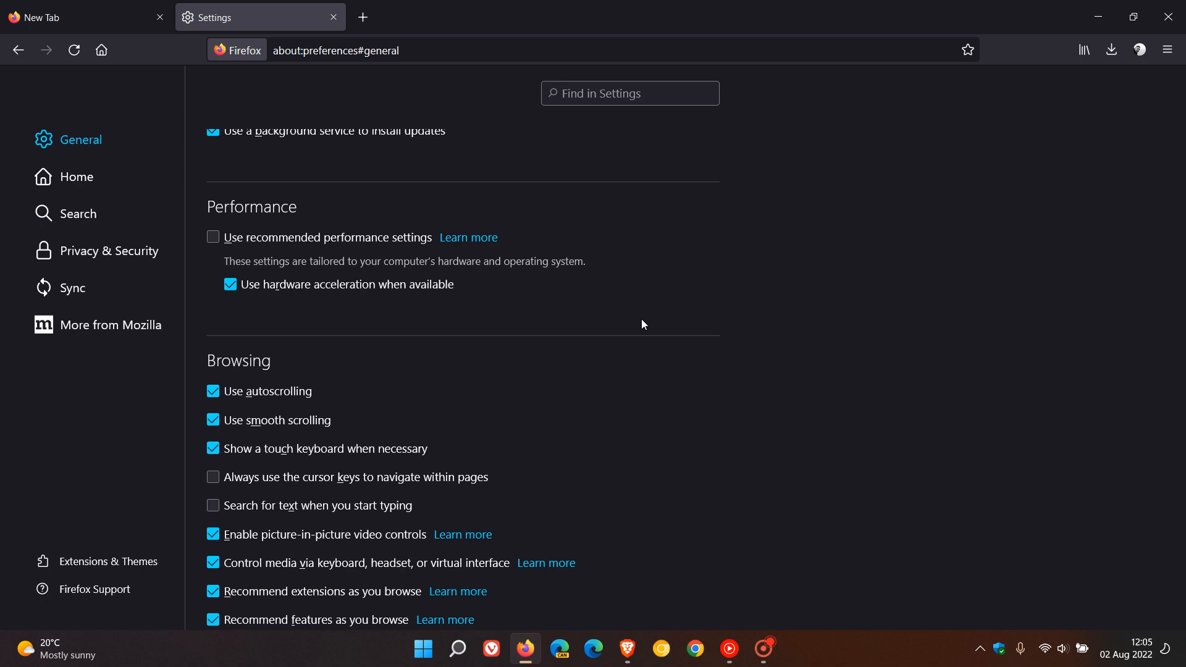
mouse_move(370, 317)
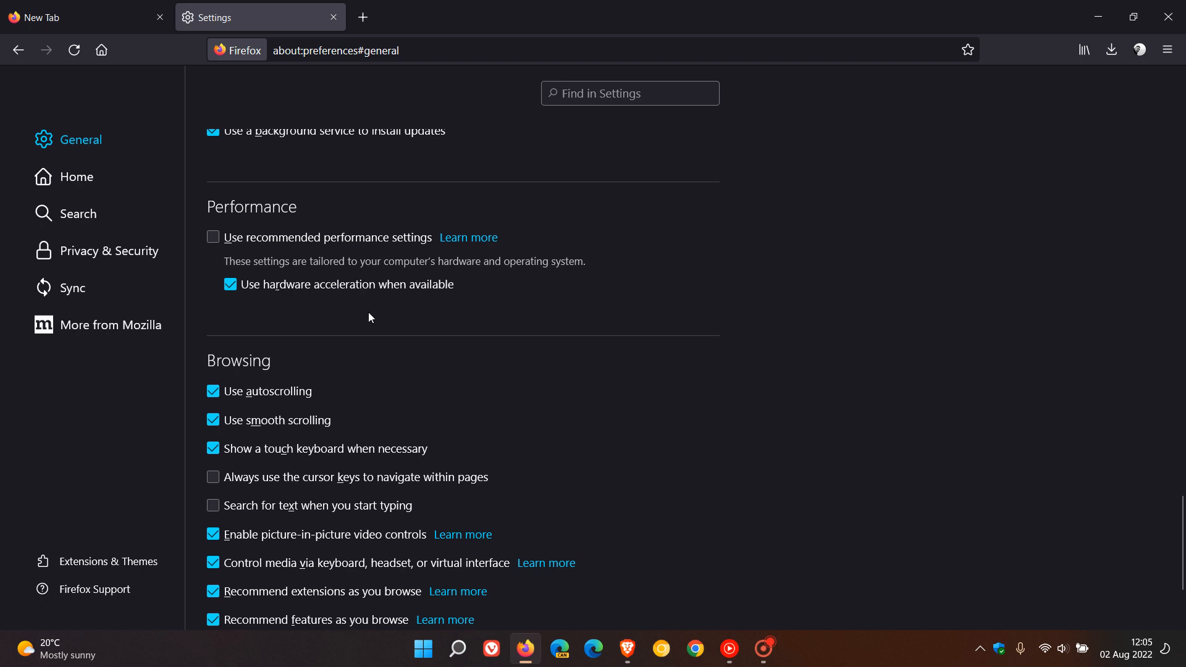
mouse_move(473, 318)
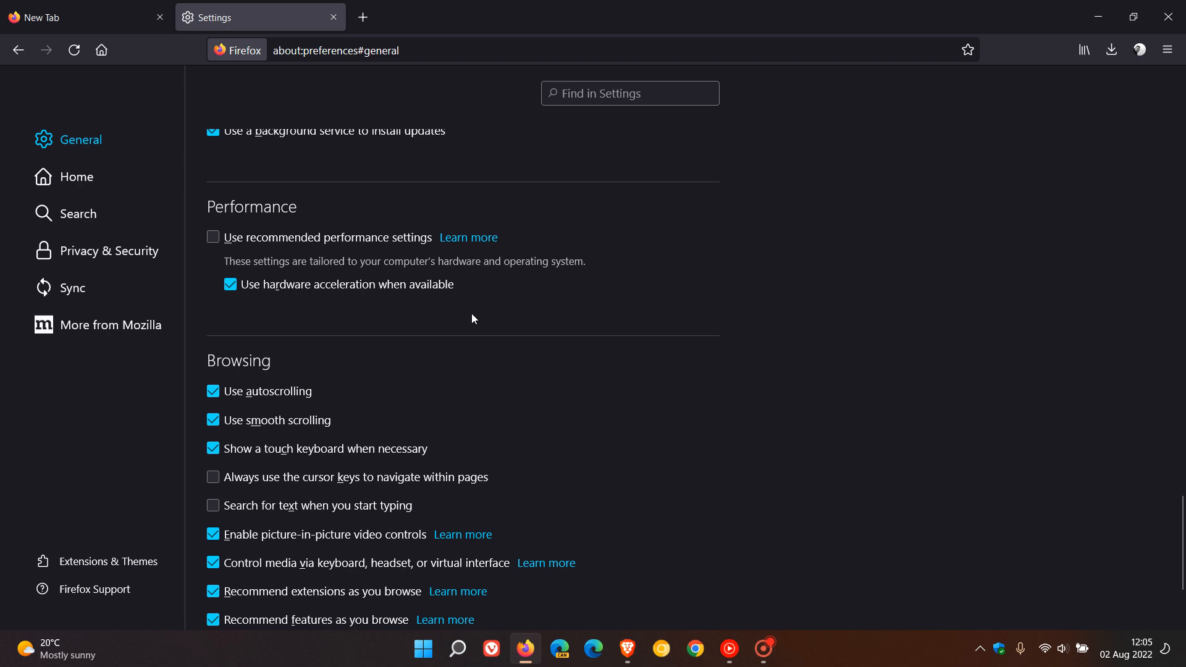
mouse_move(477, 318)
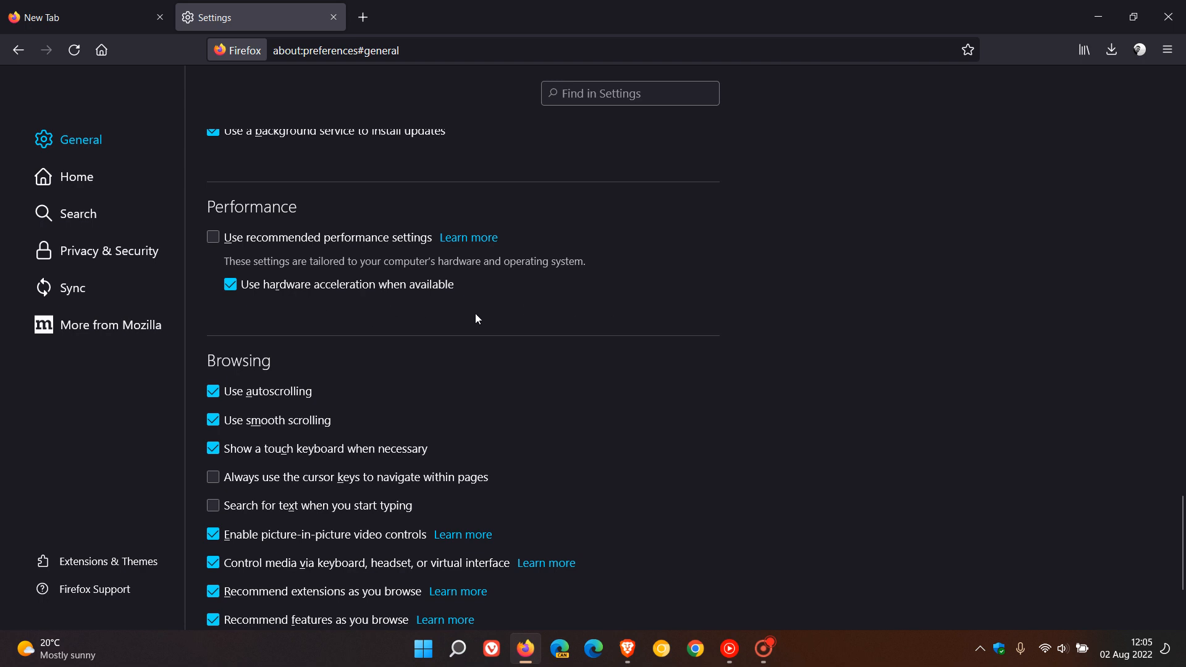
mouse_move(679, 298)
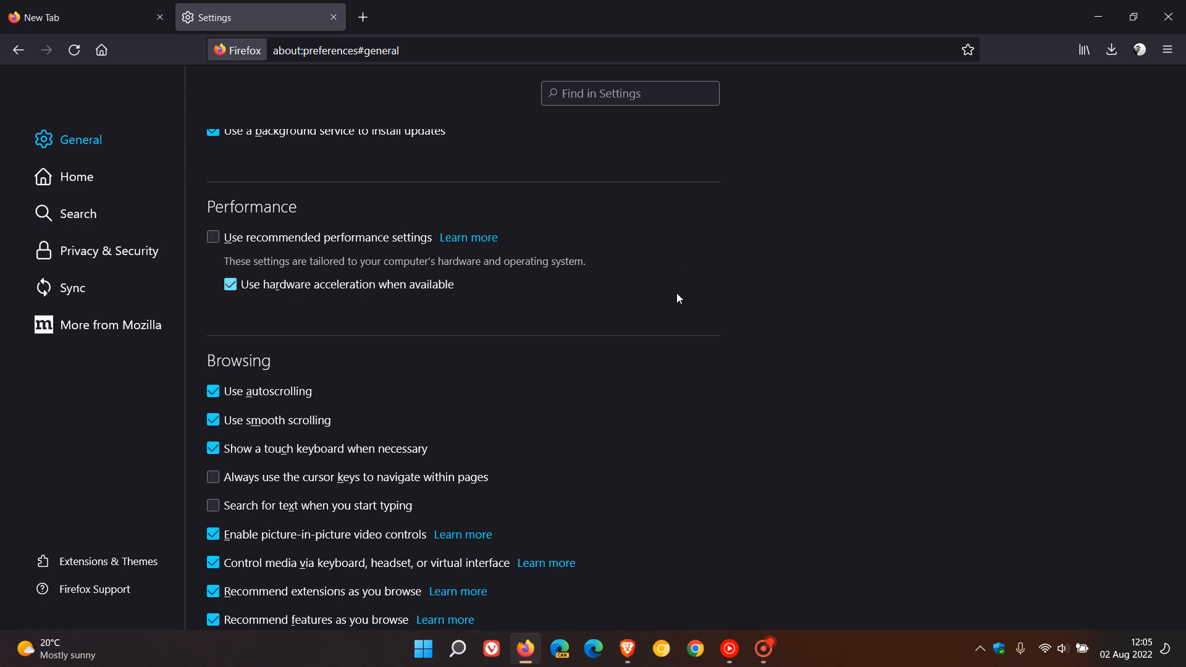
mouse_move(230, 286)
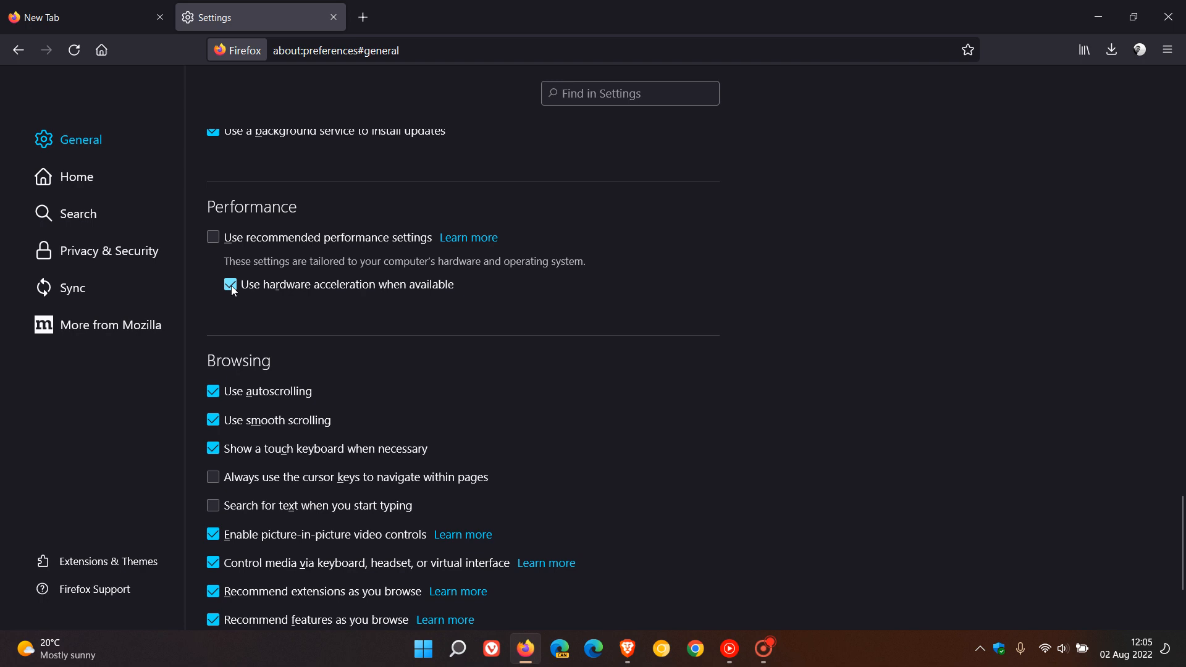
click(230, 284)
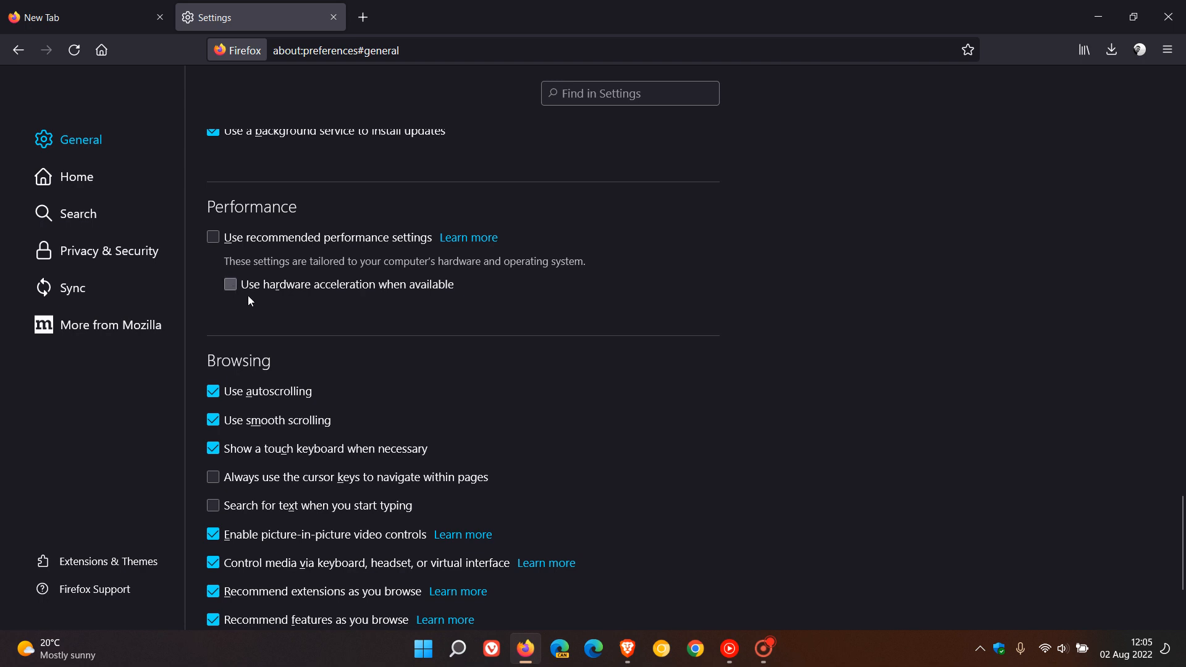
click(230, 285)
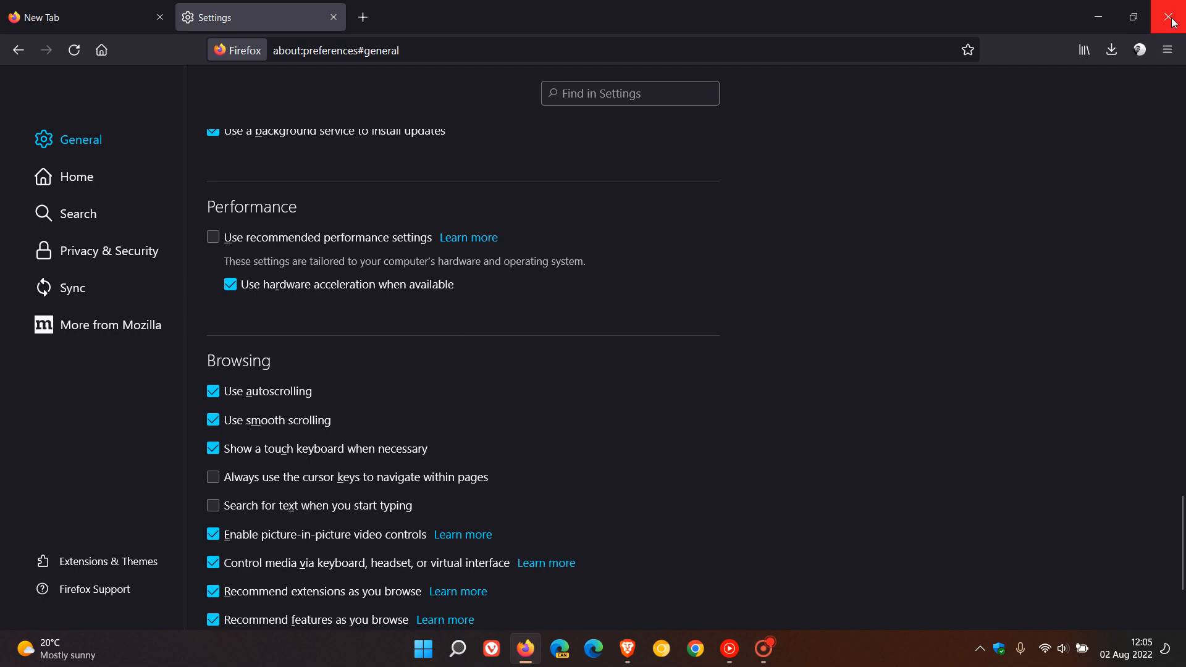
Step: Close Firefox with the window's X and relaunch it from the taskbar icon
click(1169, 17)
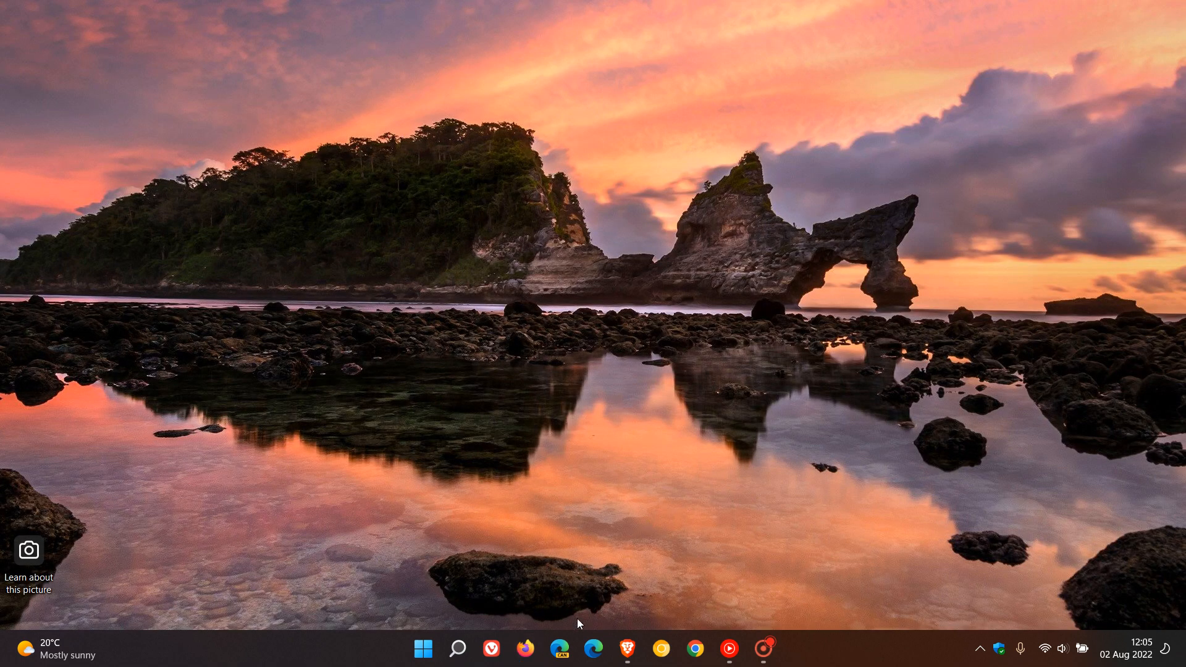
click(525, 649)
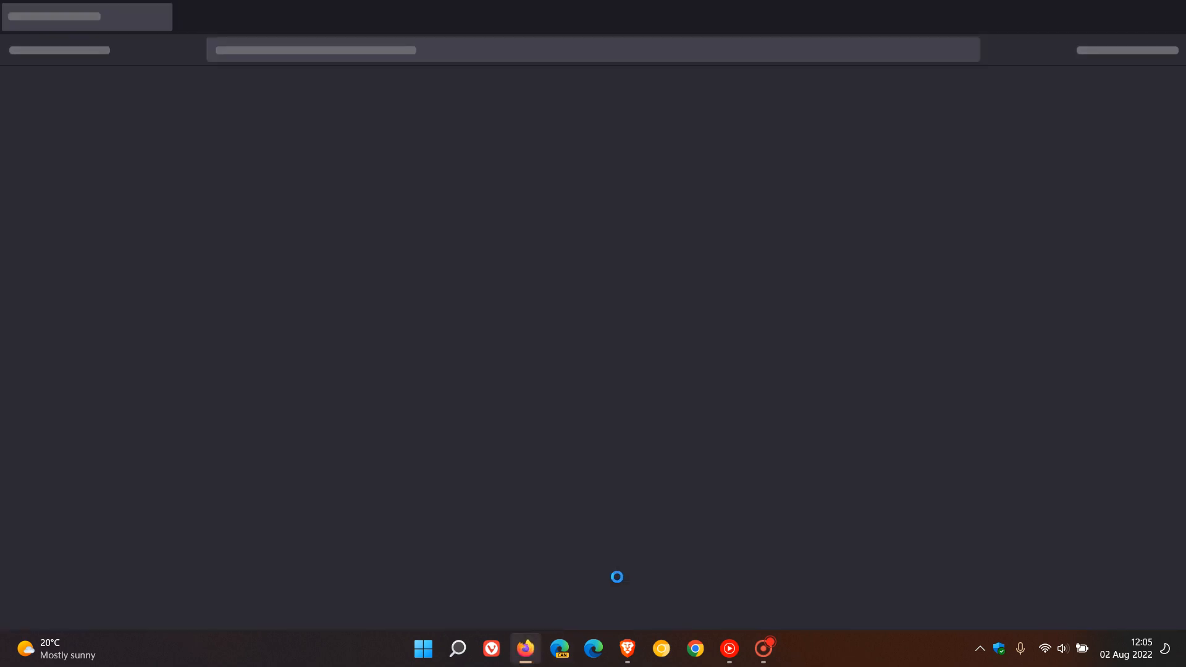
click(526, 649)
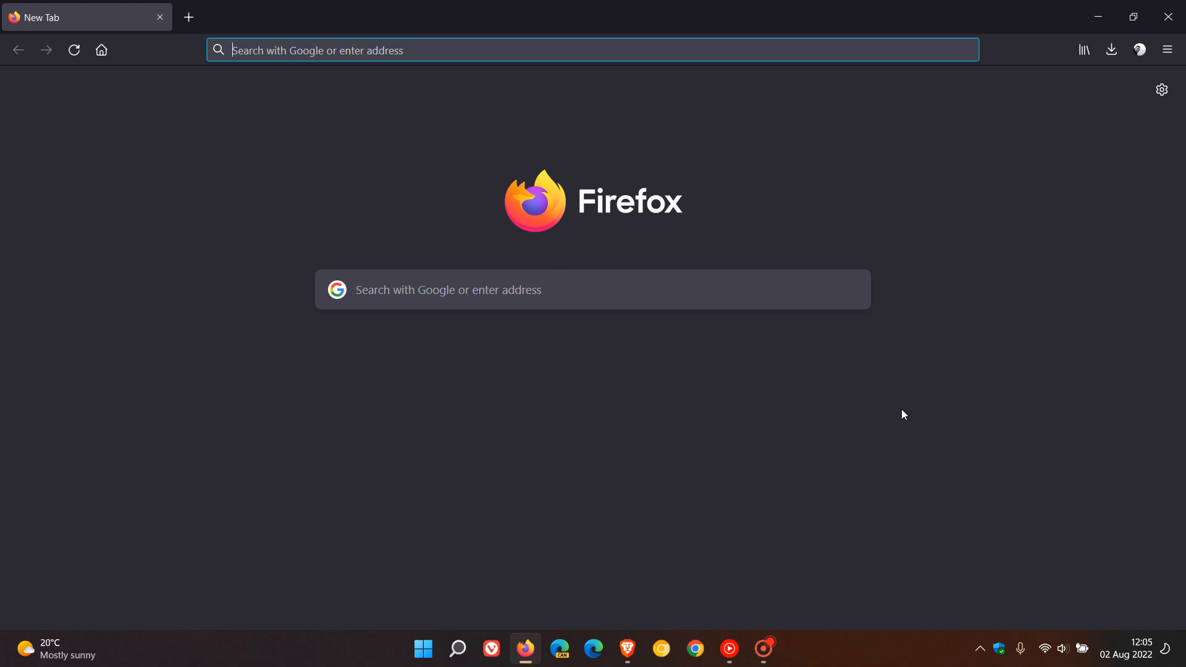
mouse_move(584, 253)
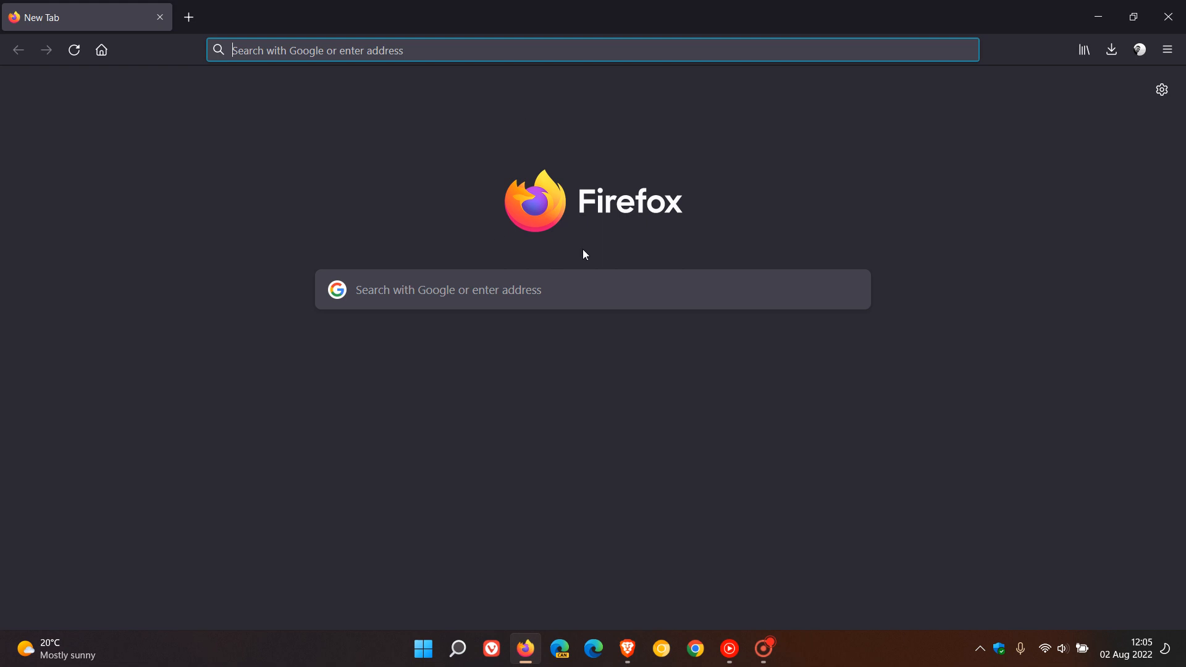
mouse_move(963, 187)
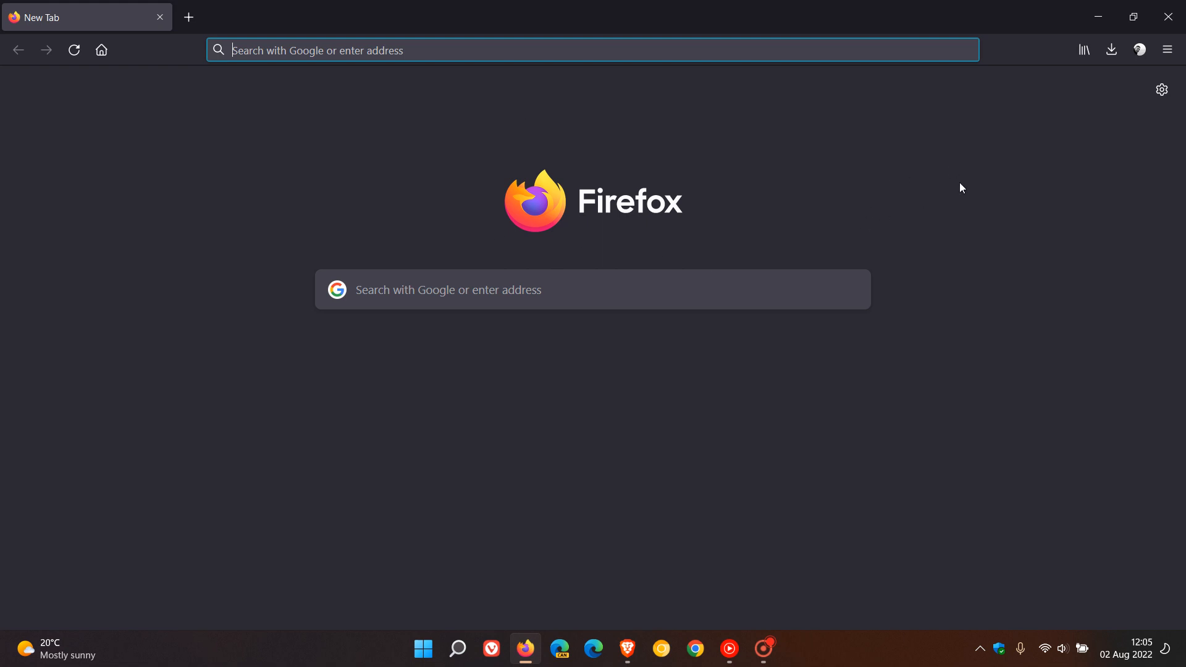